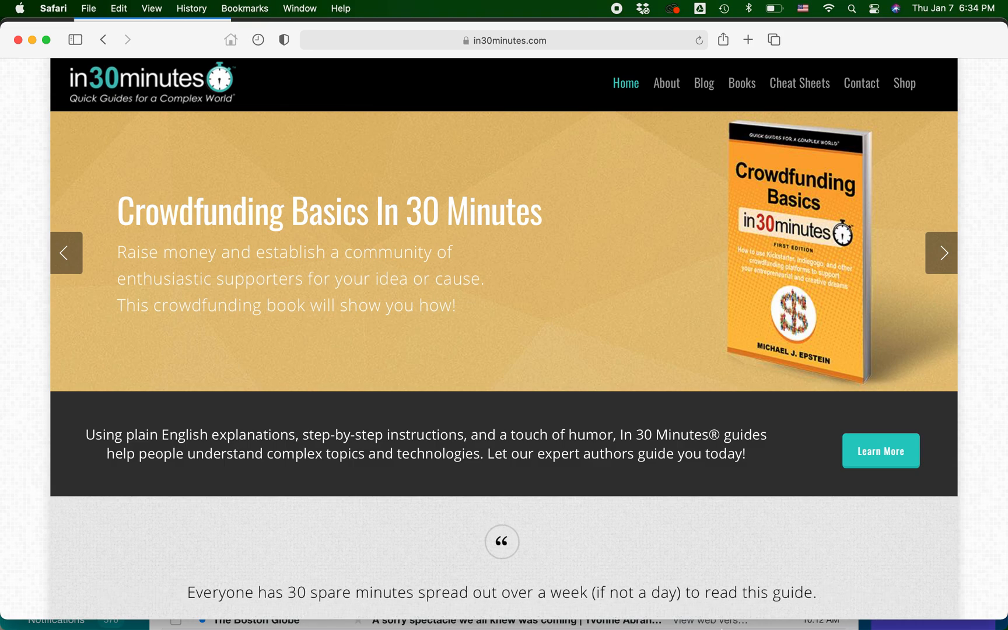
Switch from the inbox to the Education folder listing the Harvard Extension messages
left_click(942, 252)
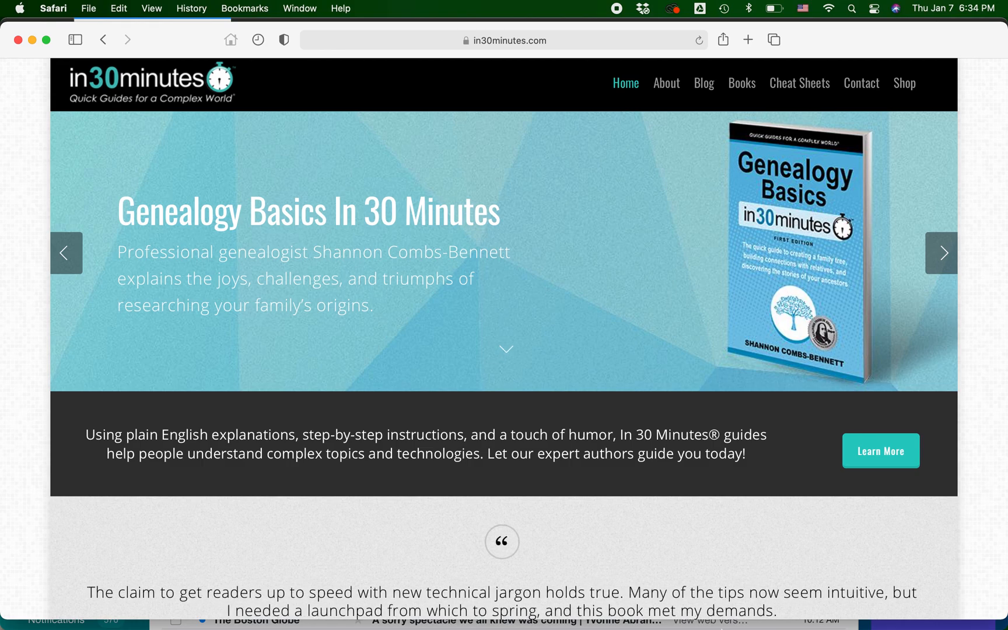
left_click(941, 253)
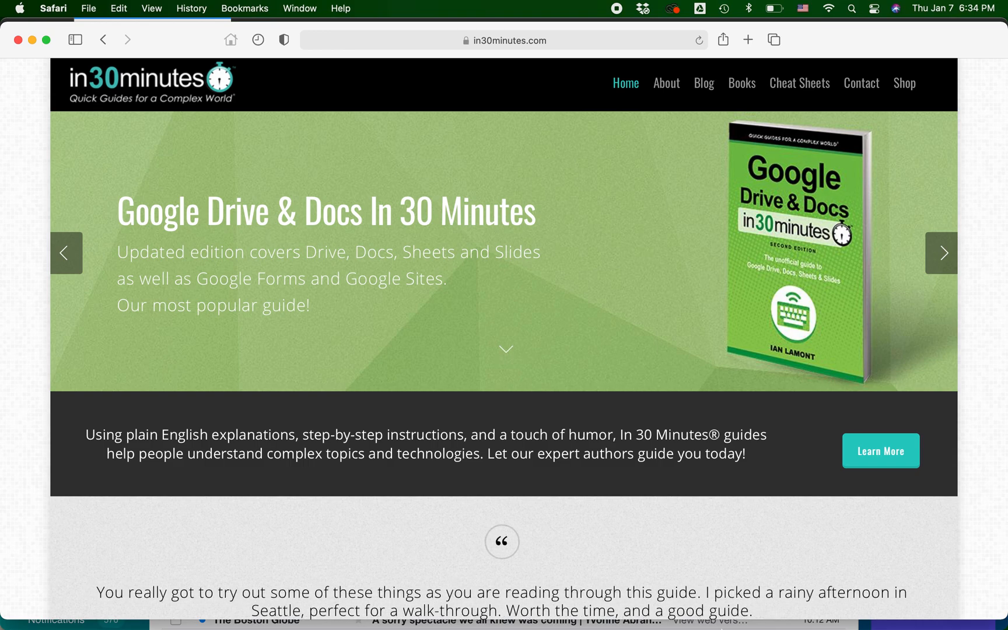
left_click(941, 252)
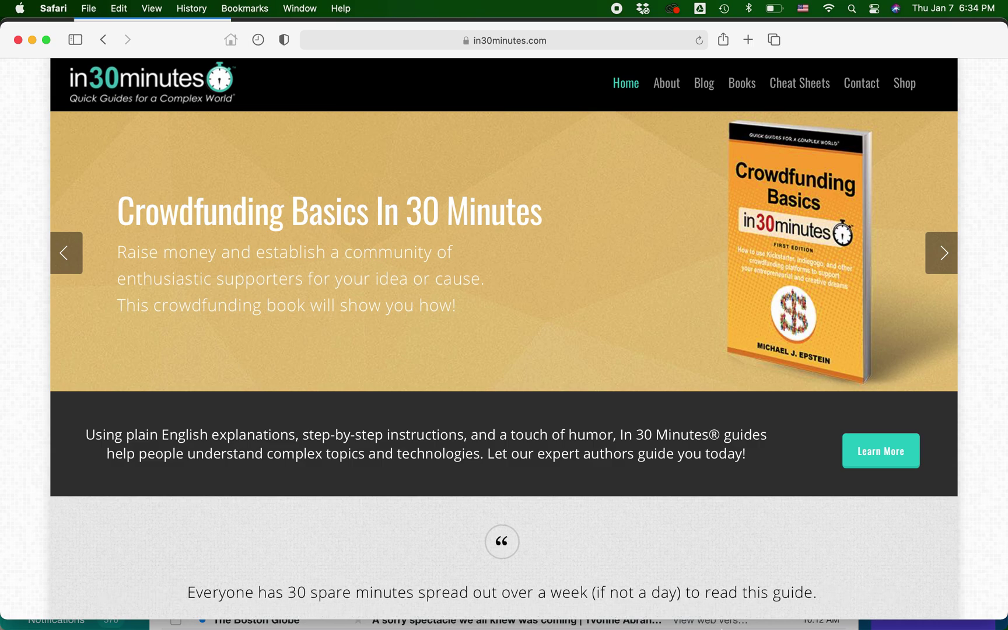
left_click(941, 253)
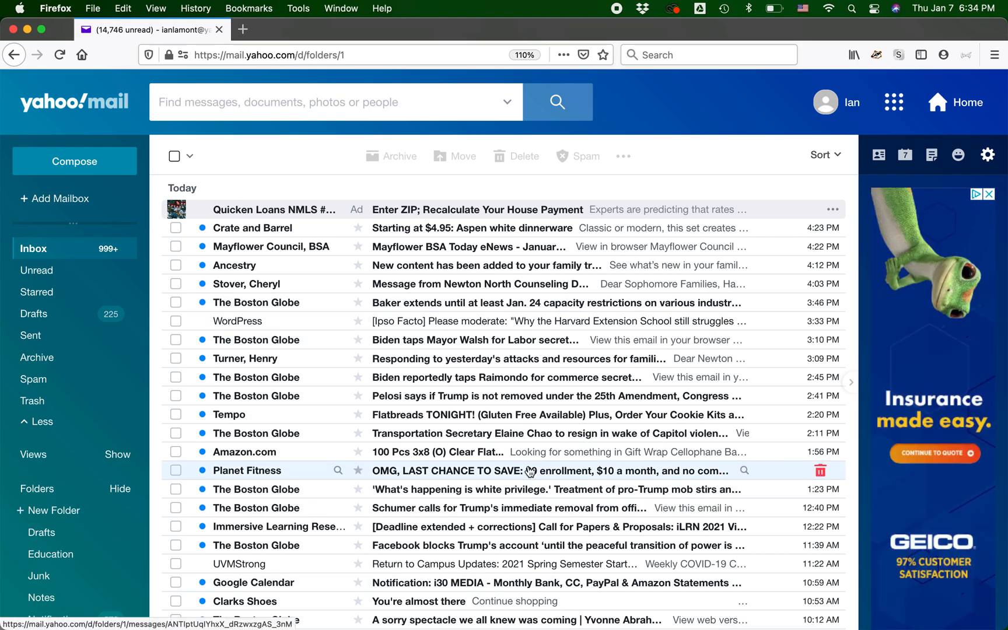
mouse_move(449, 358)
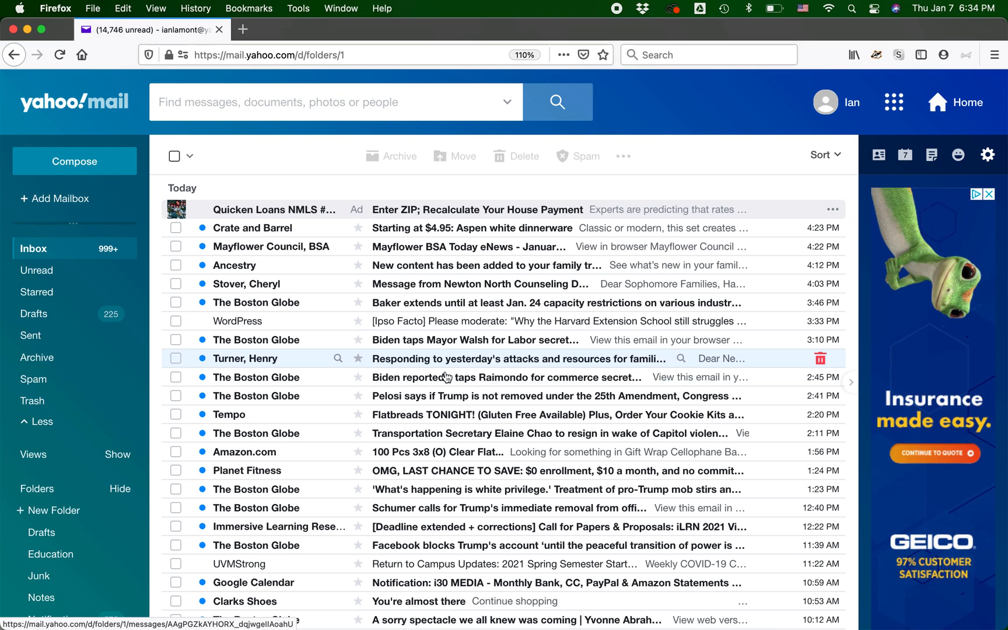
mouse_move(496, 355)
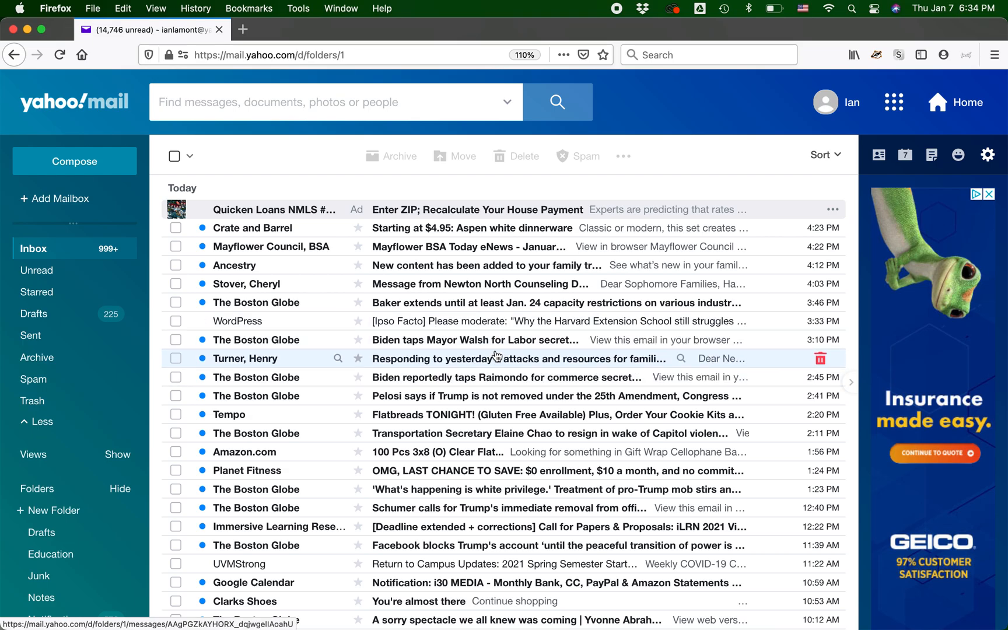
mouse_move(500, 256)
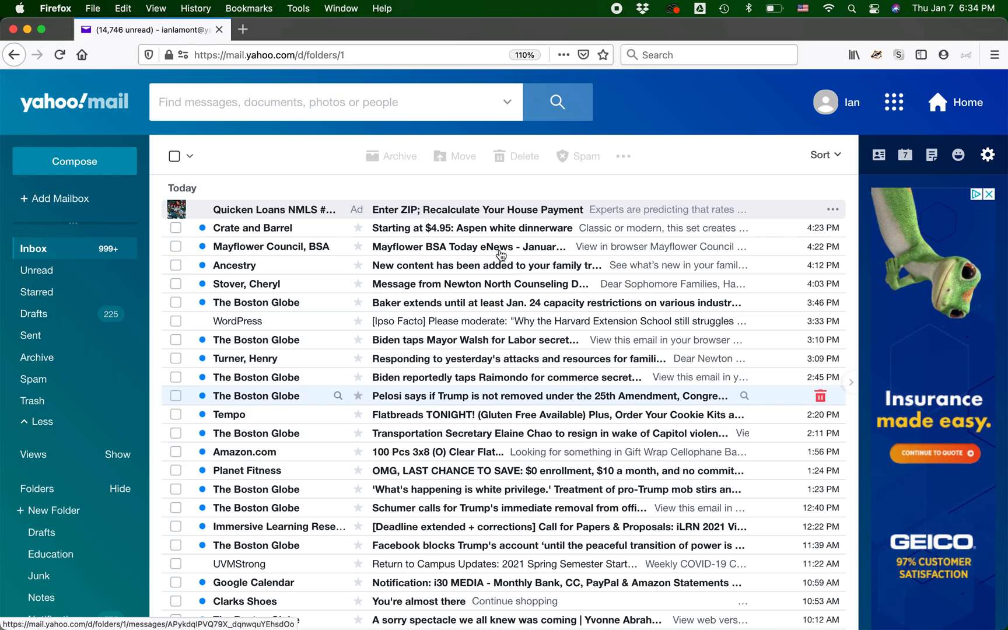
mouse_move(189, 421)
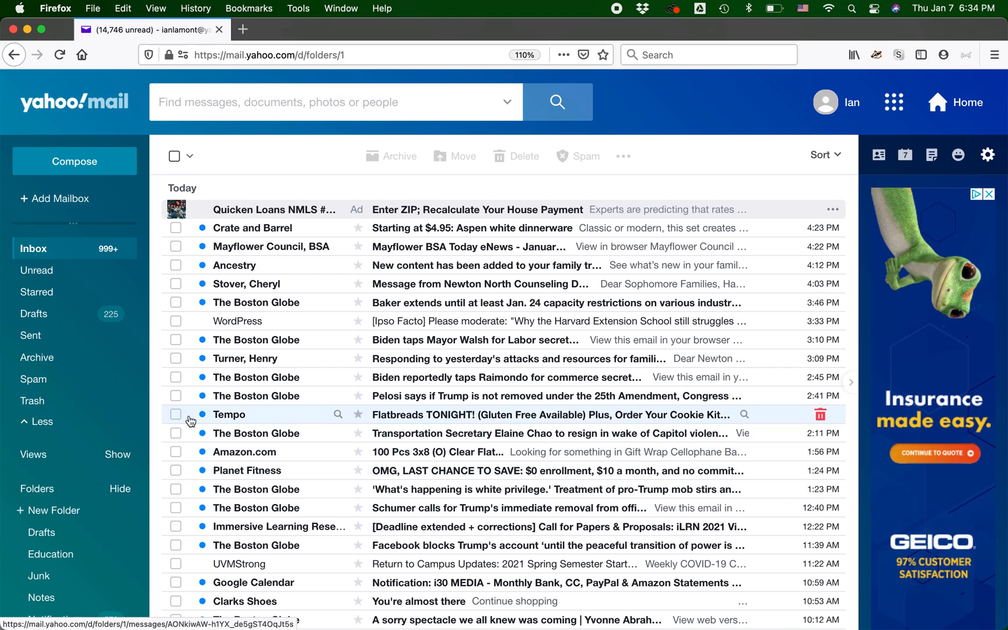
left_click(51, 553)
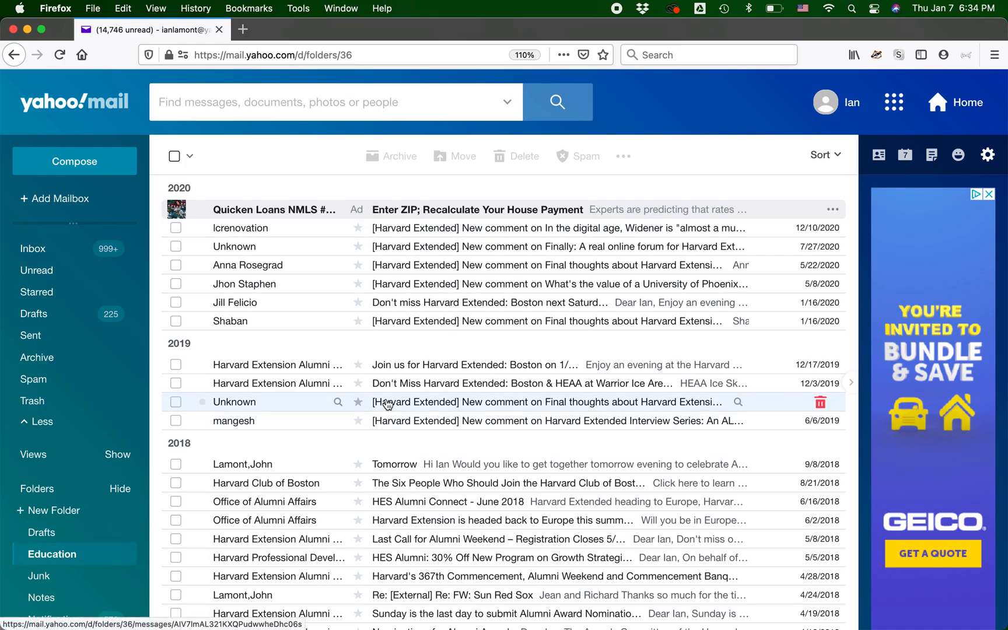
Look through the Education folder's older 2018–2020 messages, then return to the inbox
scroll("down", 3)
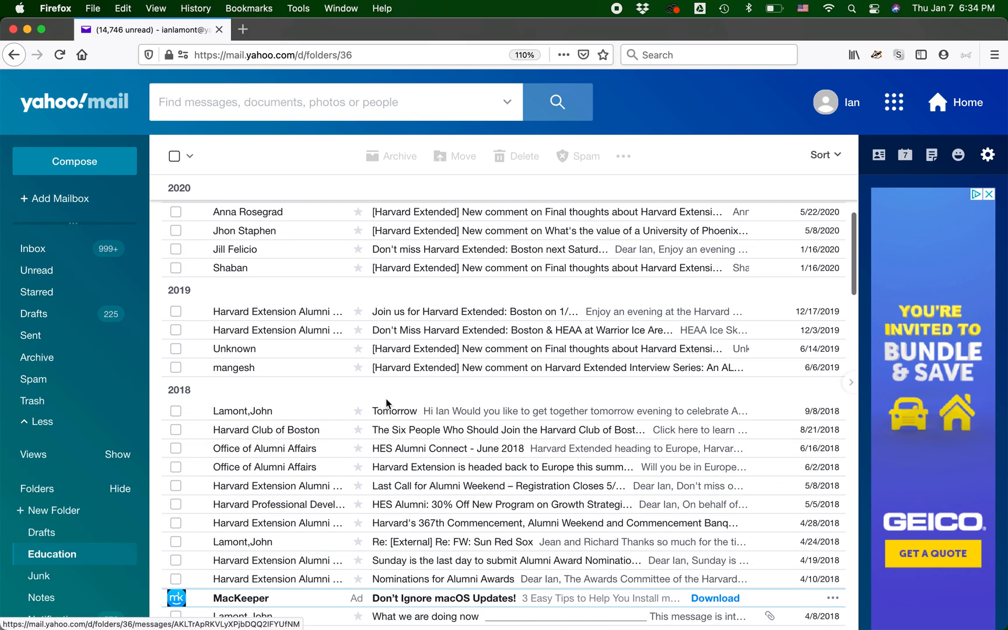
scroll("up", 3)
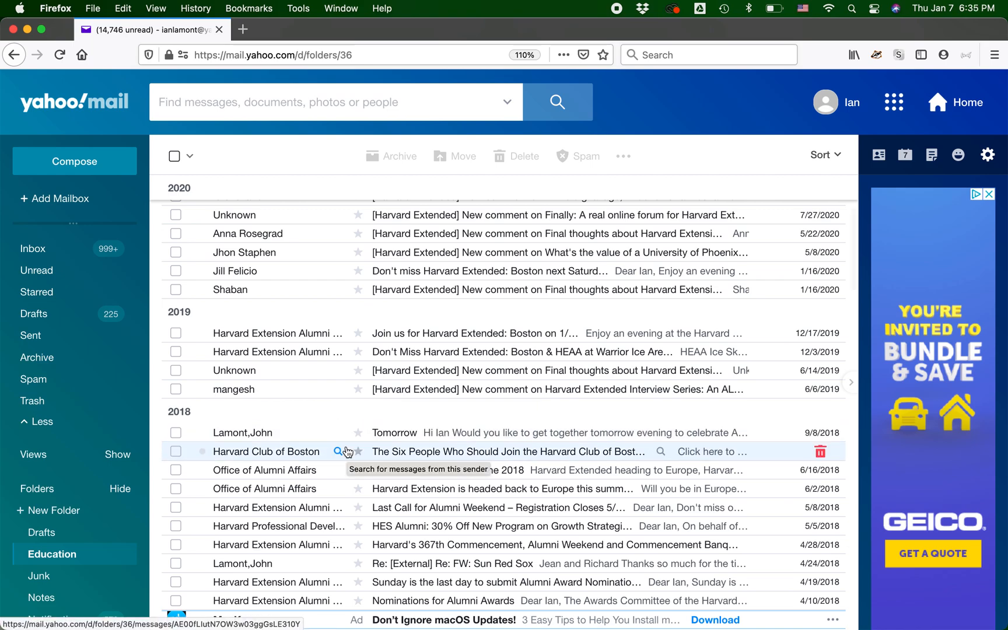
mouse_move(78, 291)
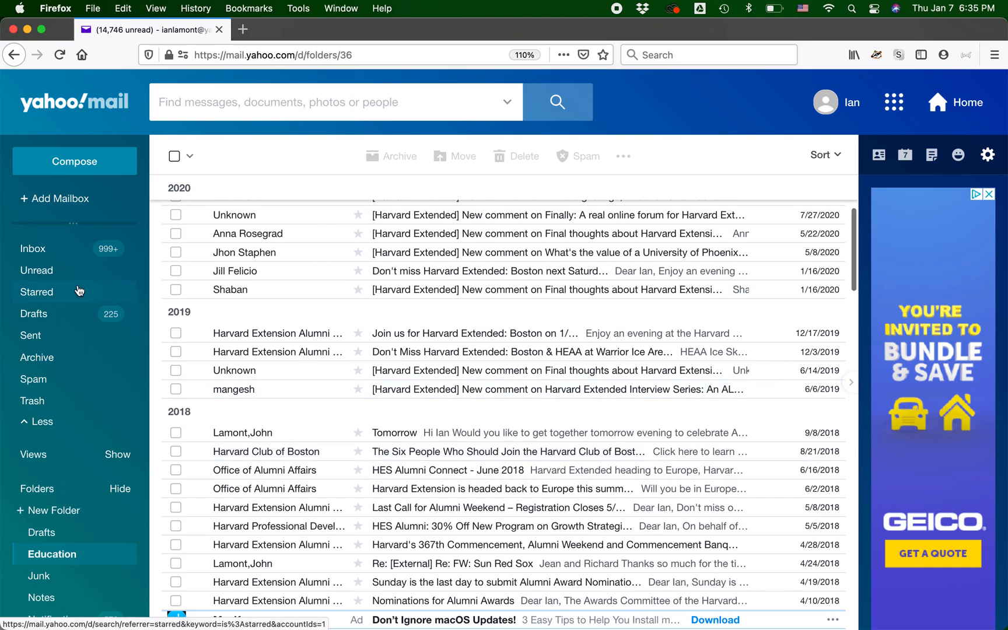
left_click(33, 248)
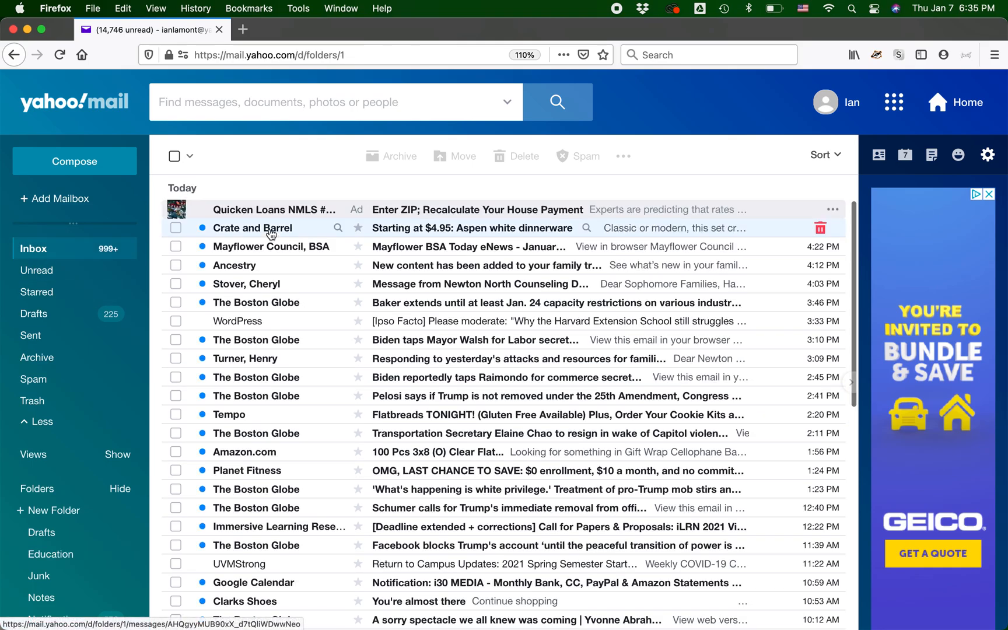
mouse_move(399, 490)
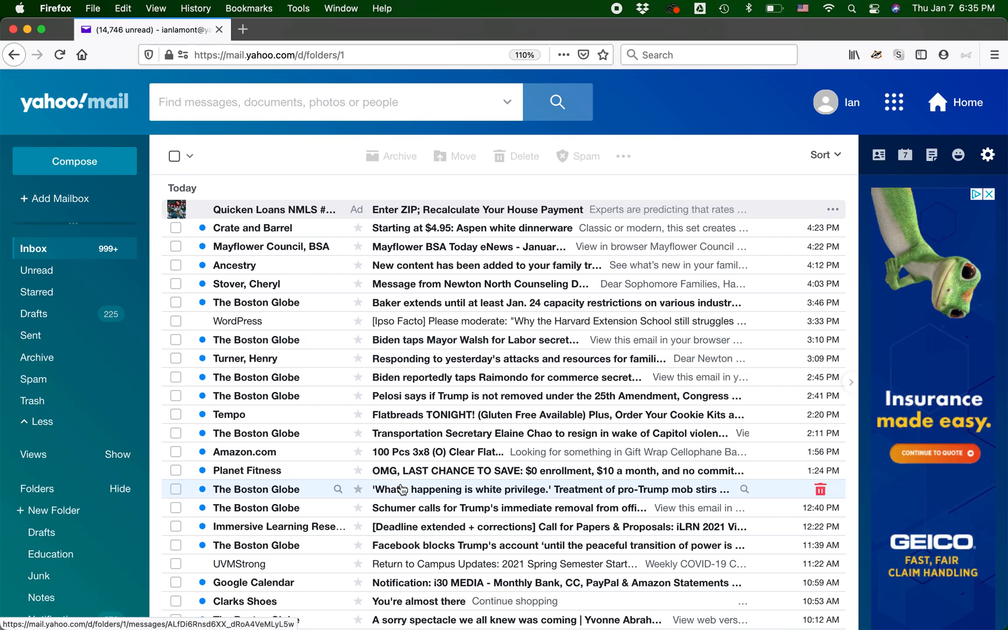
mouse_move(262, 529)
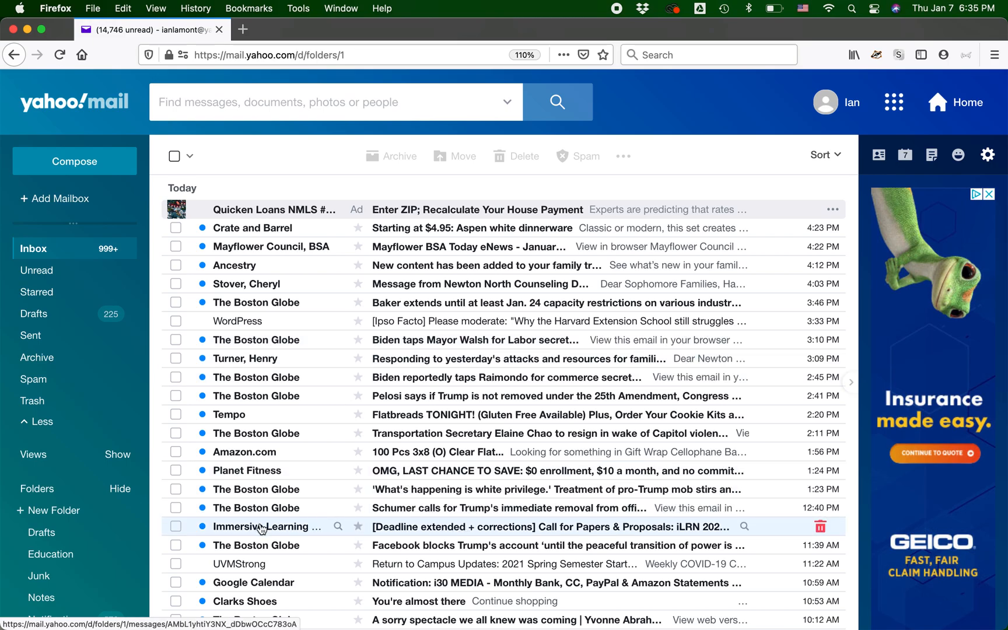
mouse_move(549, 531)
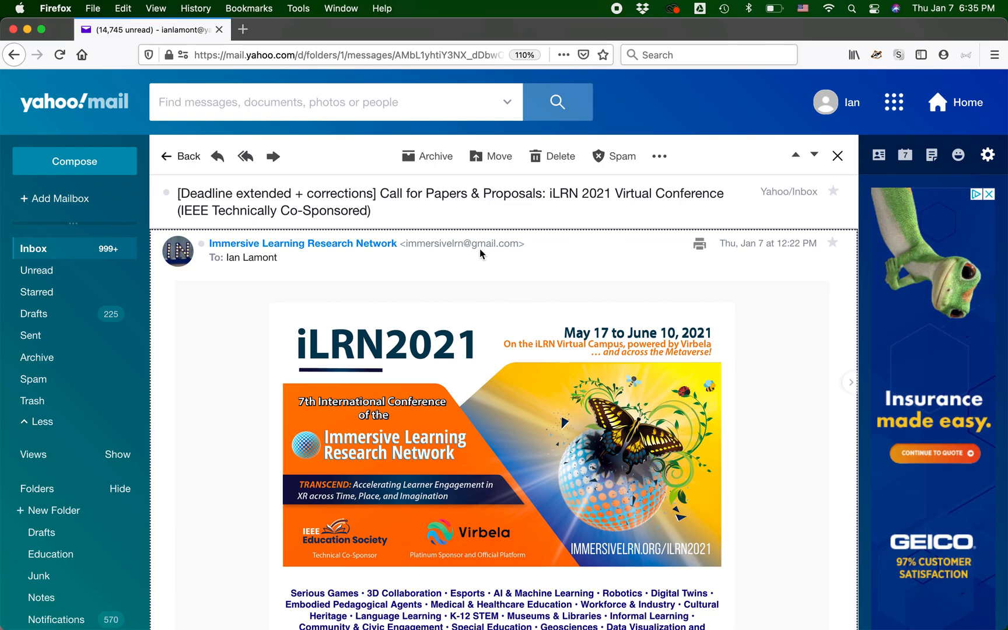
mouse_move(536, 263)
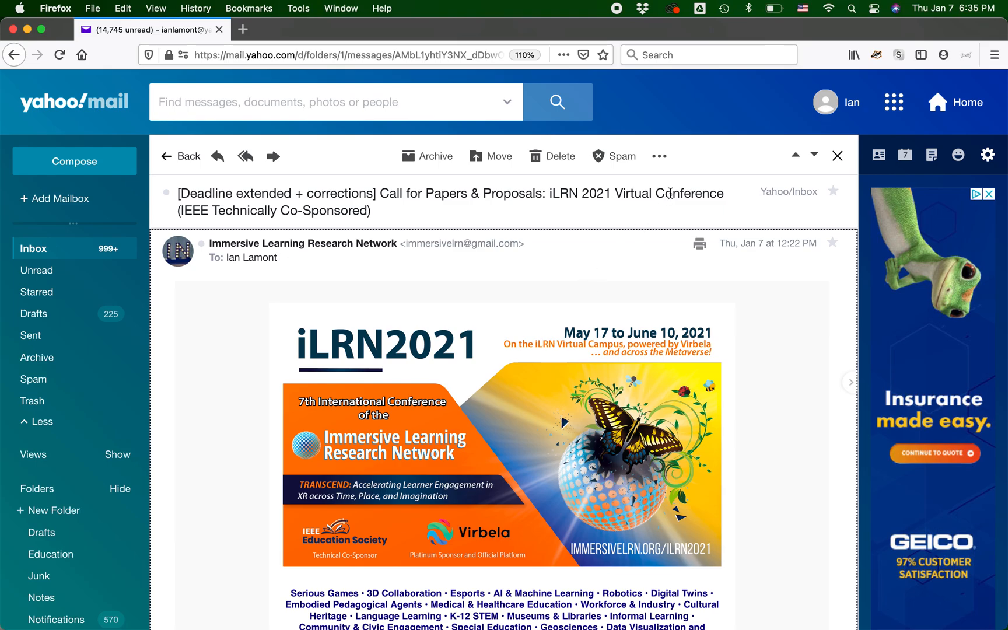
mouse_move(659, 157)
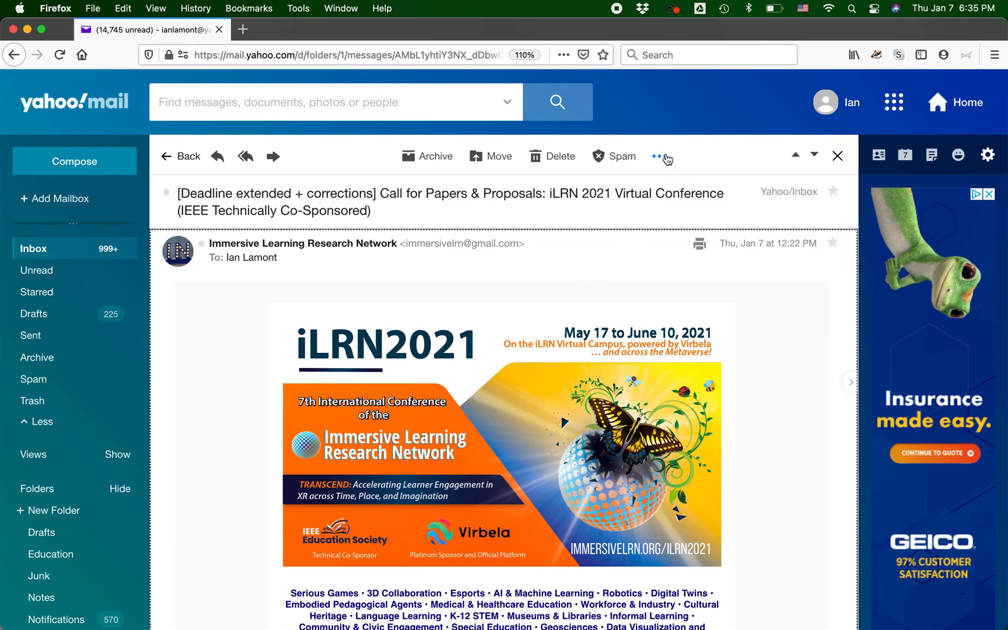
Show the more-actions menu on the open iLRN 2021 call-for-papers message
left_click(661, 156)
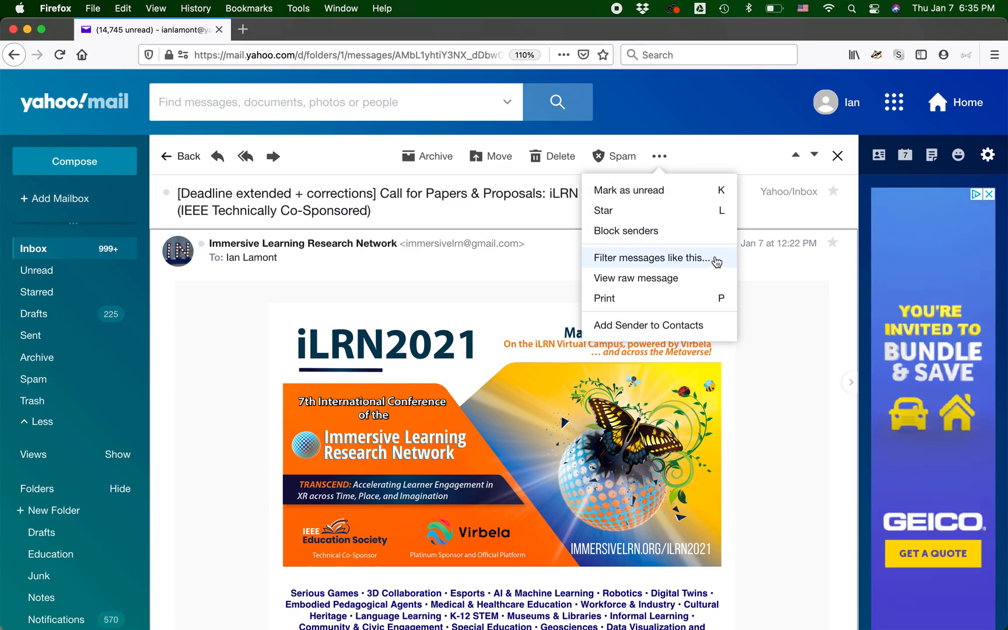
Start an Add filter for messages from the Immersive Learning Research Network sender
left_click(653, 258)
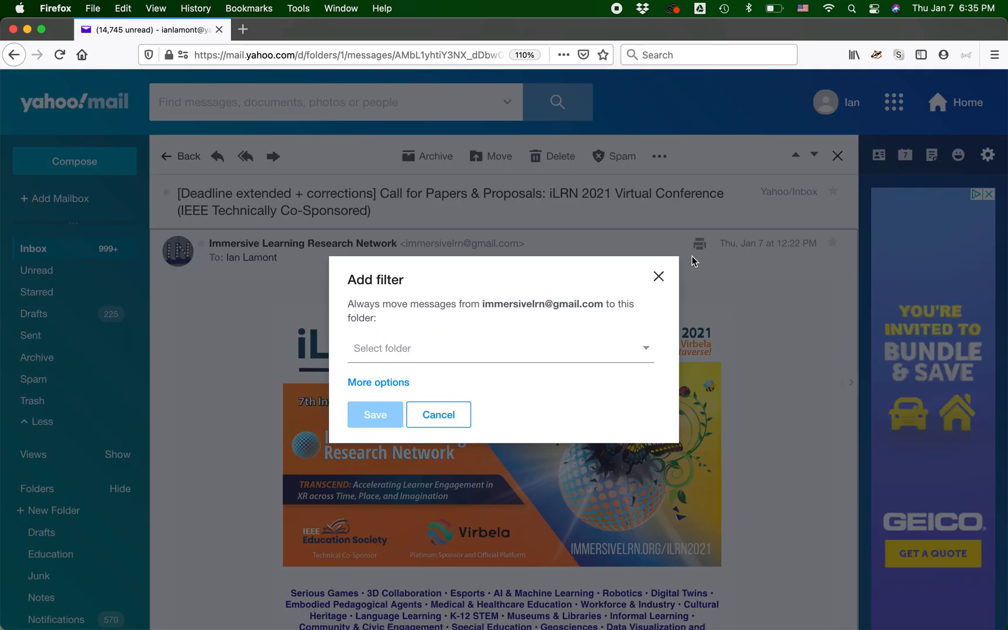
mouse_move(468, 312)
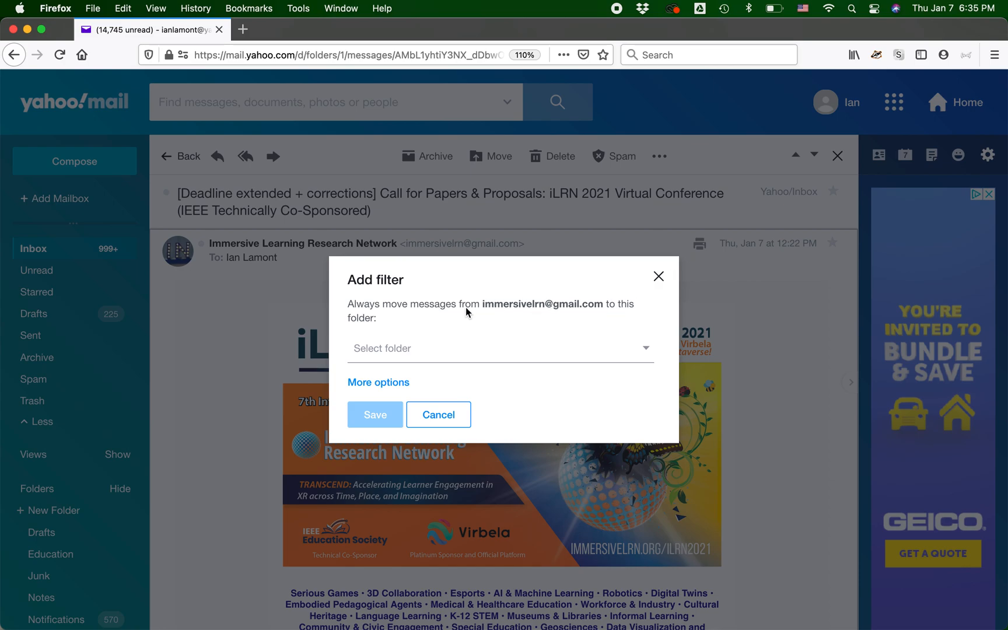
mouse_move(479, 316)
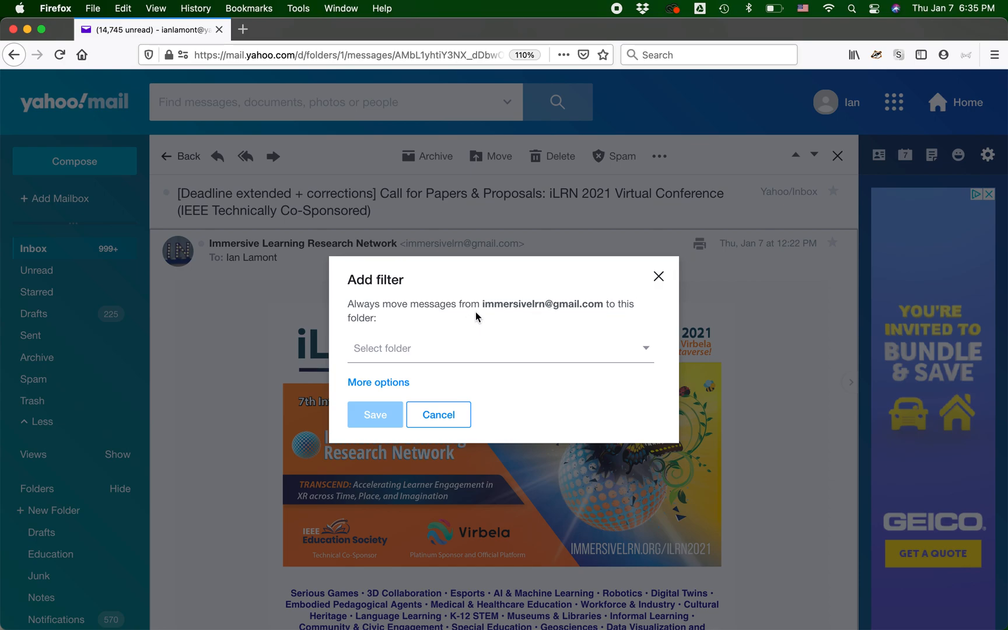
mouse_move(522, 314)
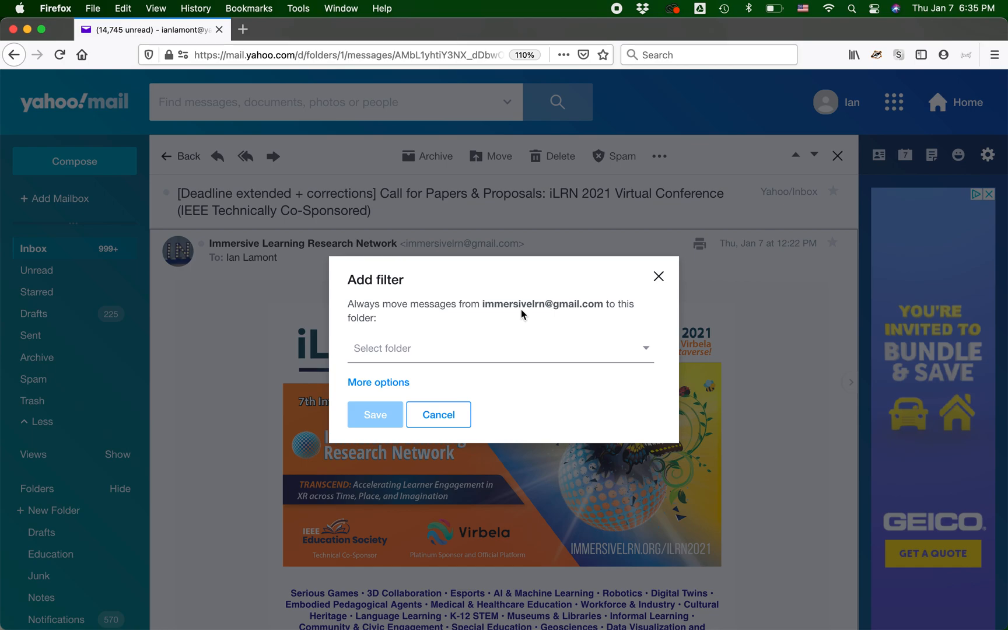
mouse_move(490, 348)
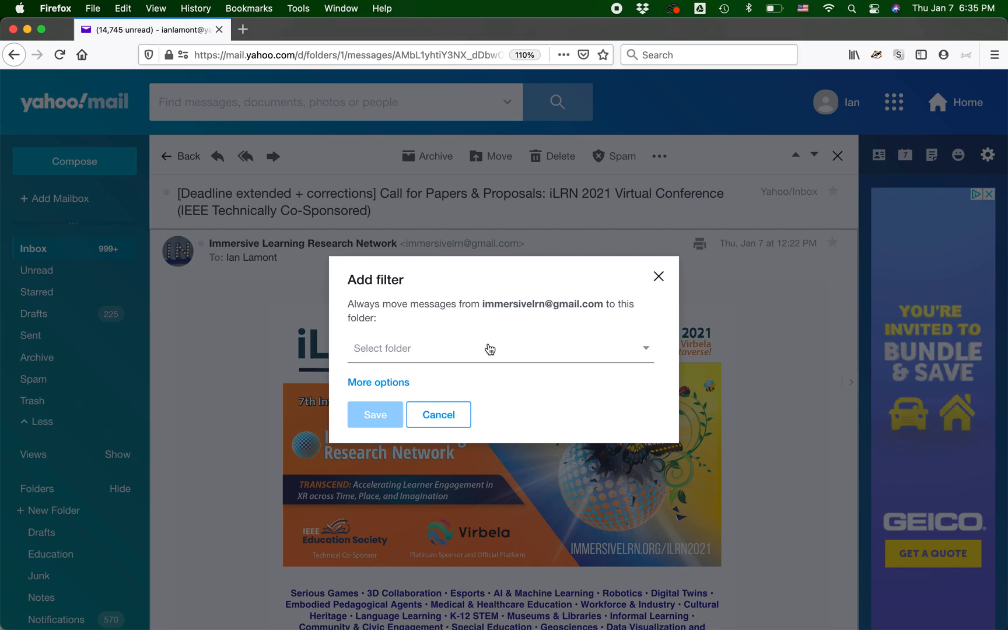
Choose Education as the filter's destination folder and save it, confirmed by 'Filter added'
left_click(646, 348)
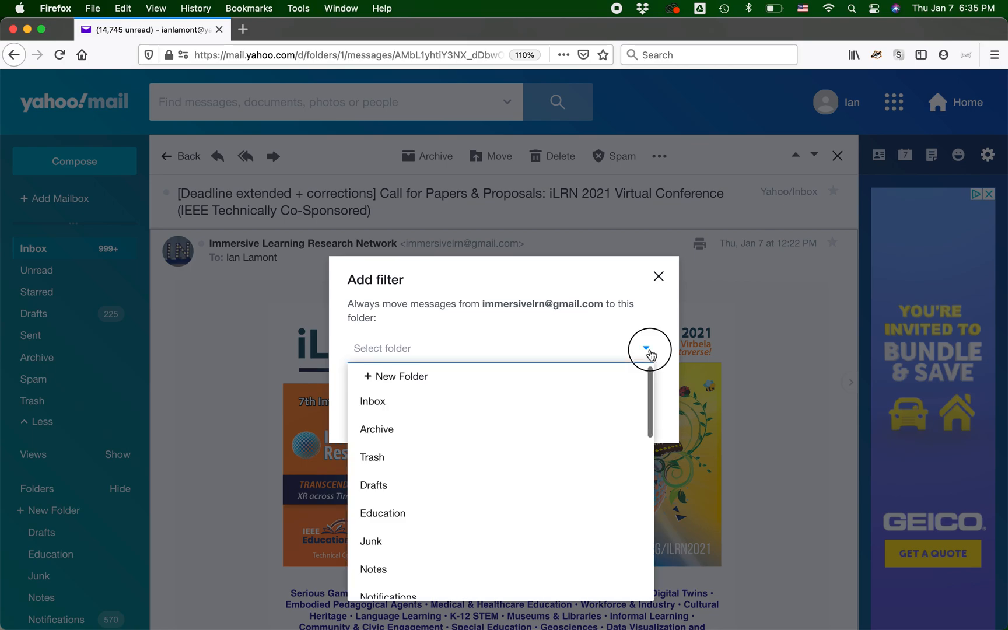
mouse_move(553, 513)
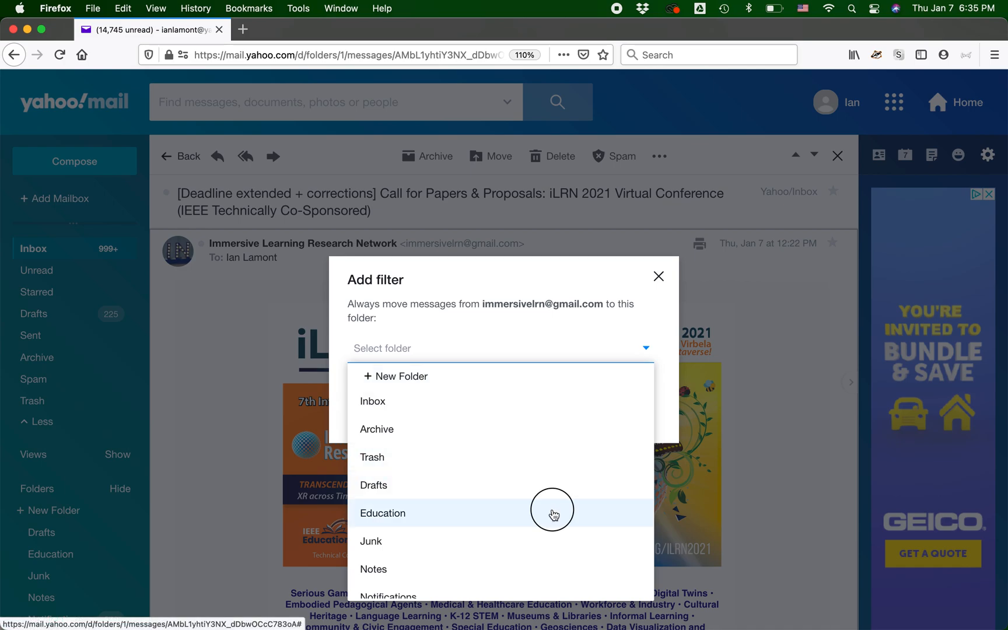
left_click(383, 513)
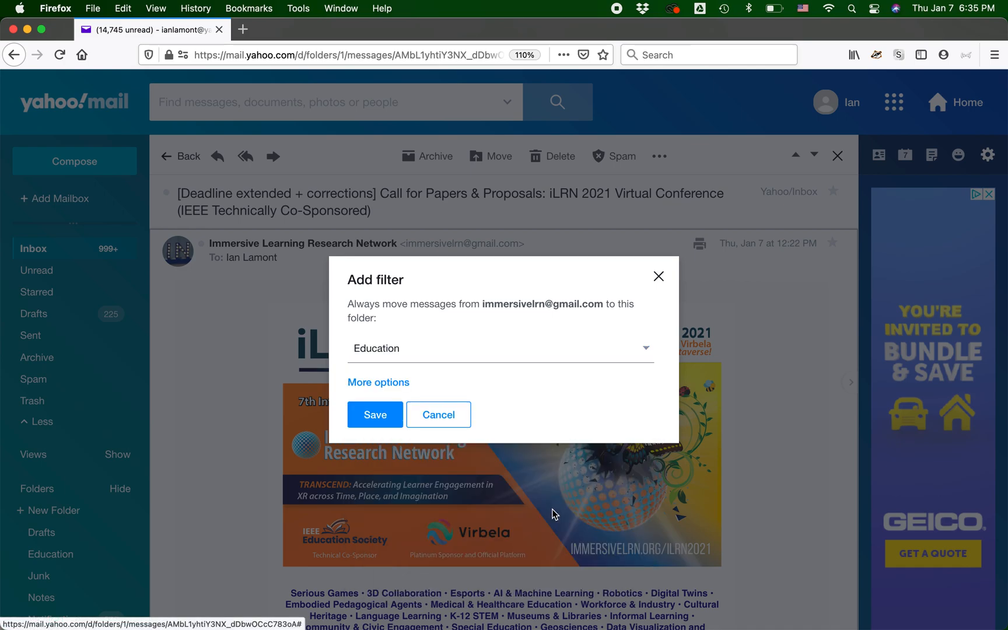
left_click(374, 415)
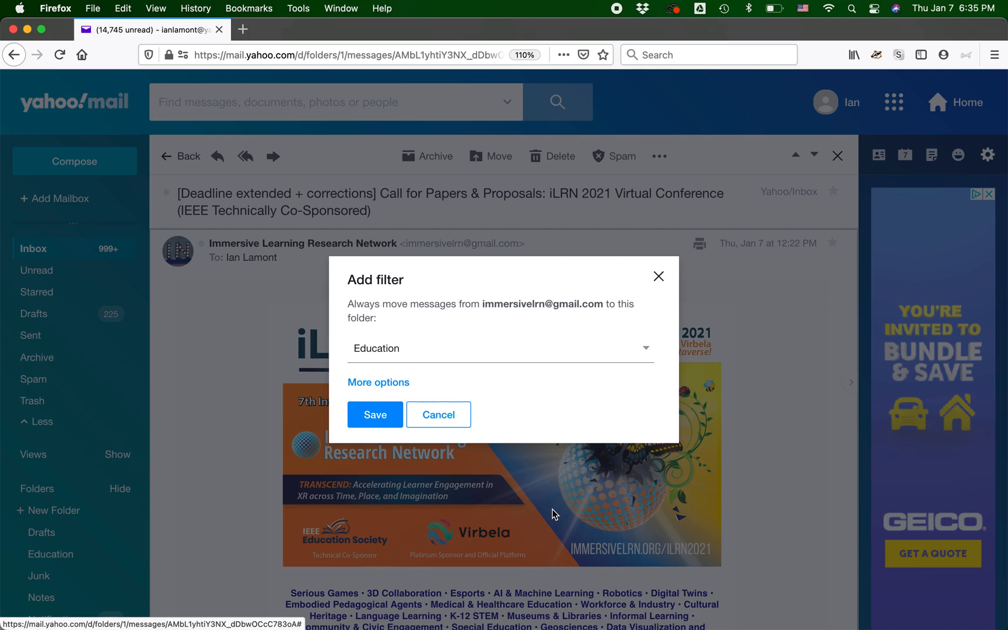
mouse_move(453, 452)
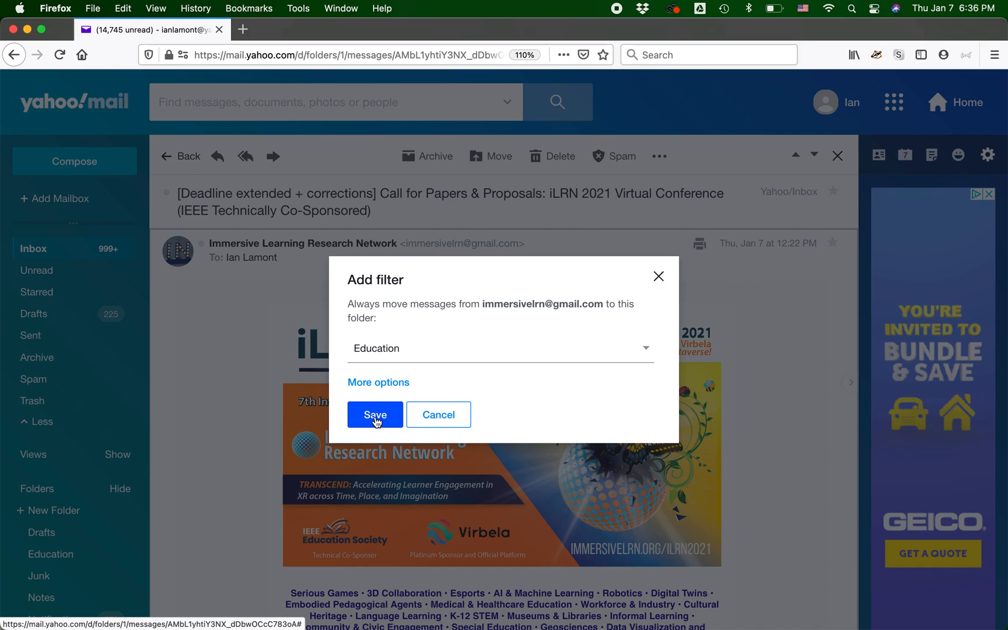
left_click(374, 414)
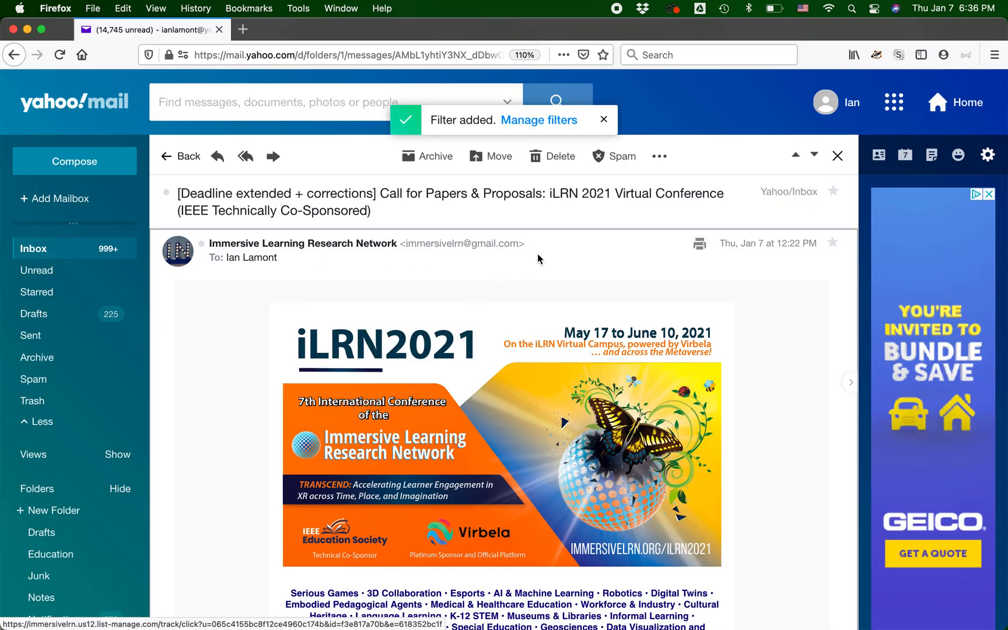
left_click(301, 243)
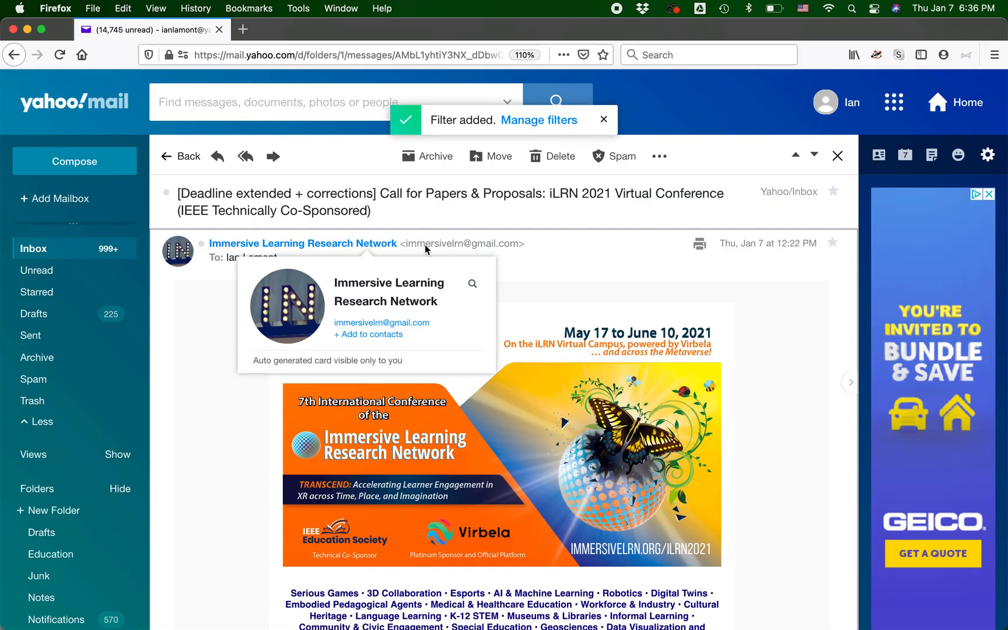